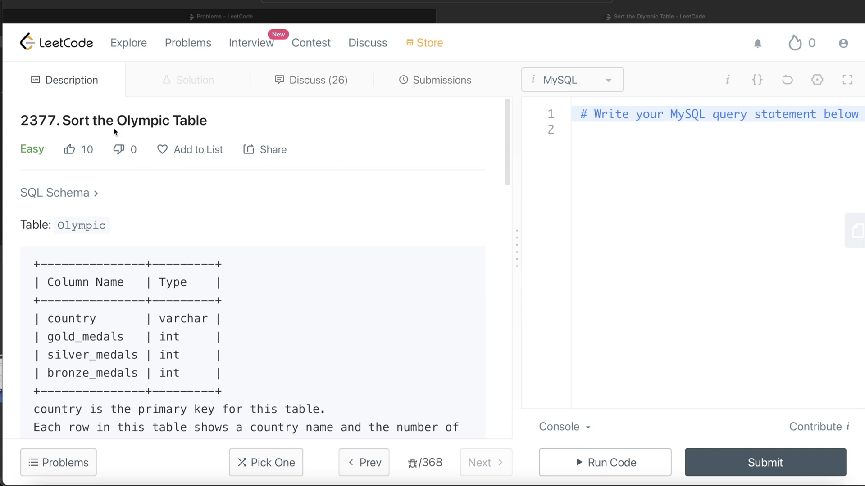
mouse_move(292, 270)
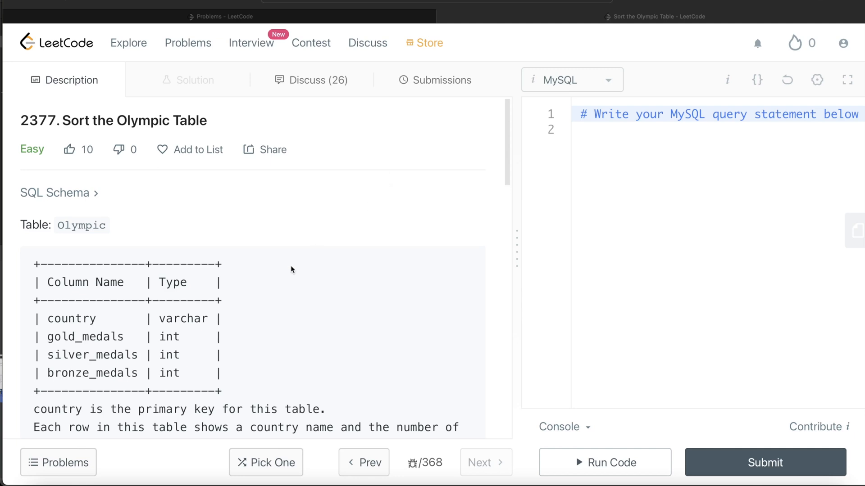
mouse_move(283, 226)
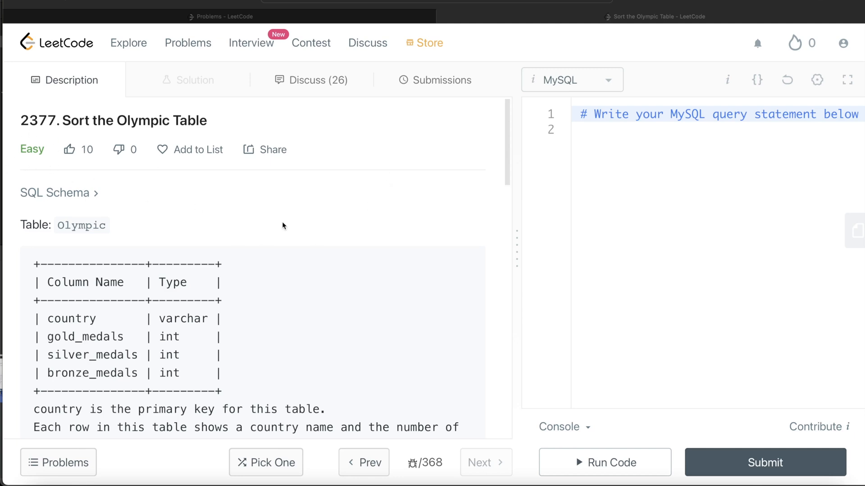
Step: Read through the problem, then type FROM Olympic in the MySQL editor
scroll(down, 3)
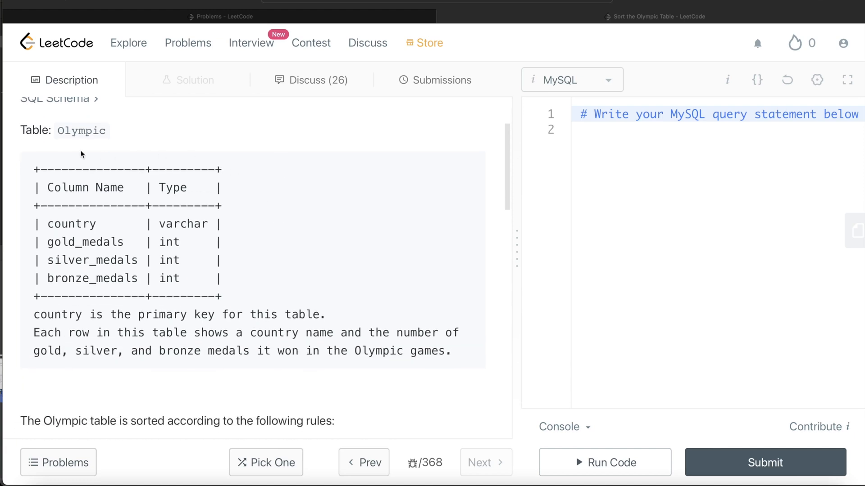
mouse_move(58, 223)
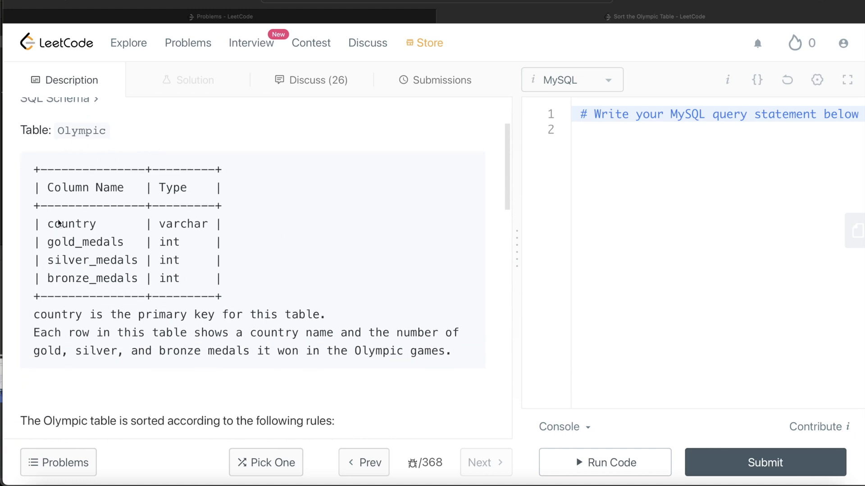
mouse_move(58, 293)
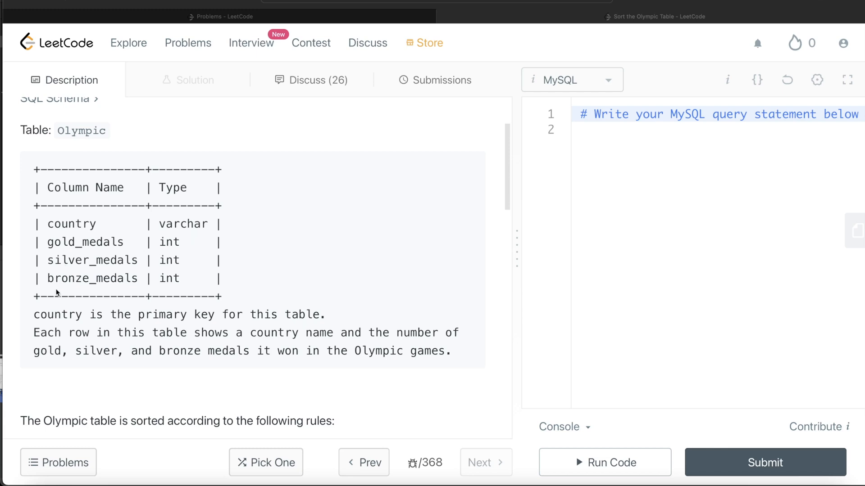
mouse_move(188, 317)
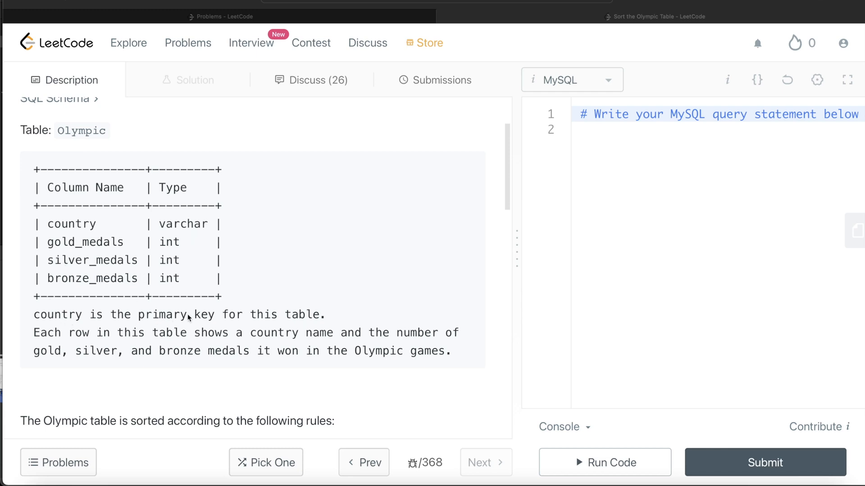
mouse_move(184, 359)
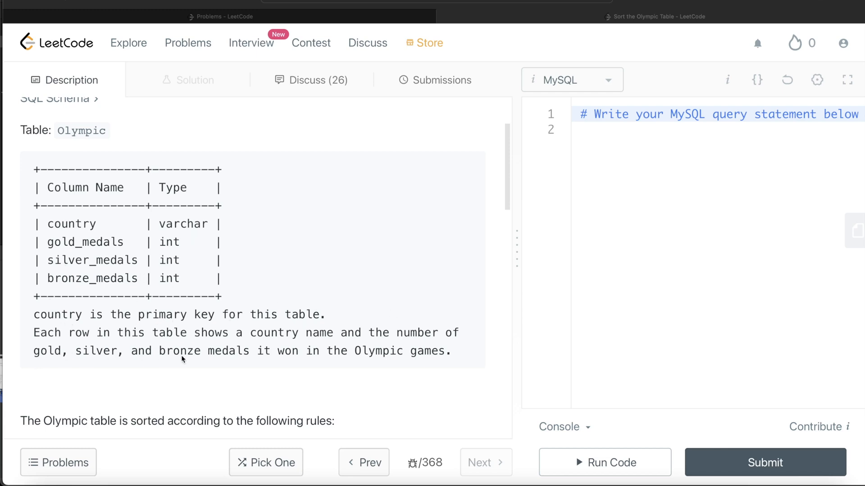
mouse_move(457, 340)
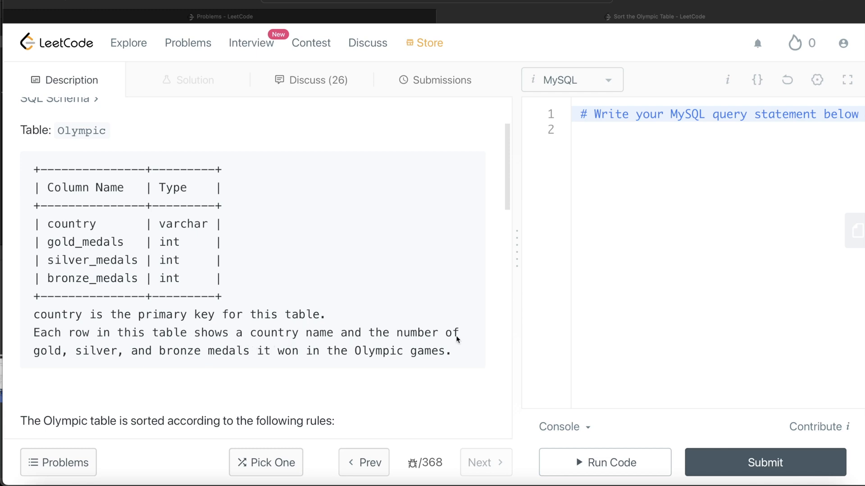
mouse_move(228, 356)
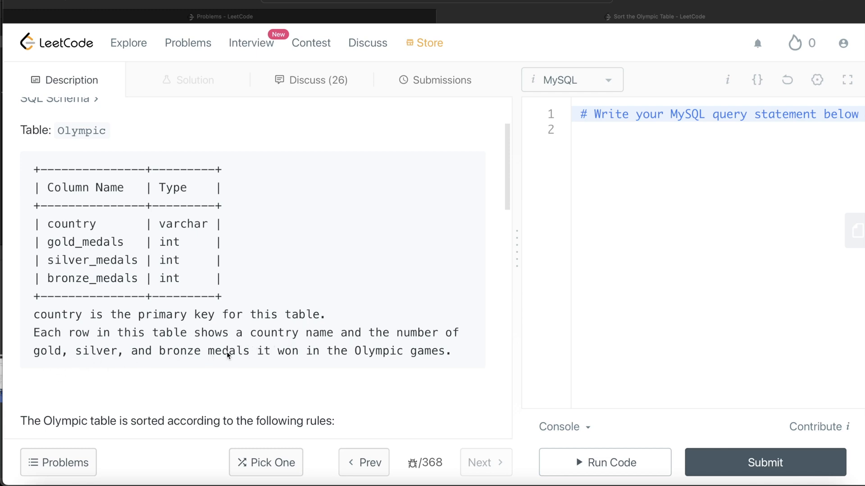
mouse_move(420, 361)
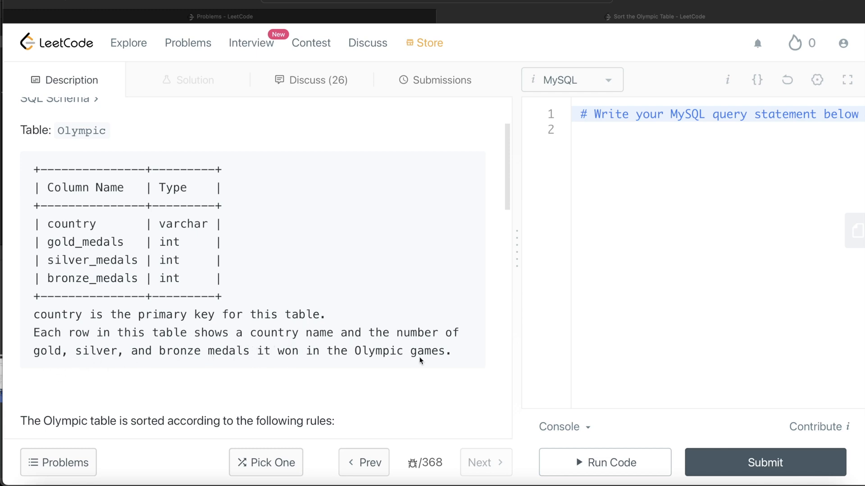
scroll(down, 3)
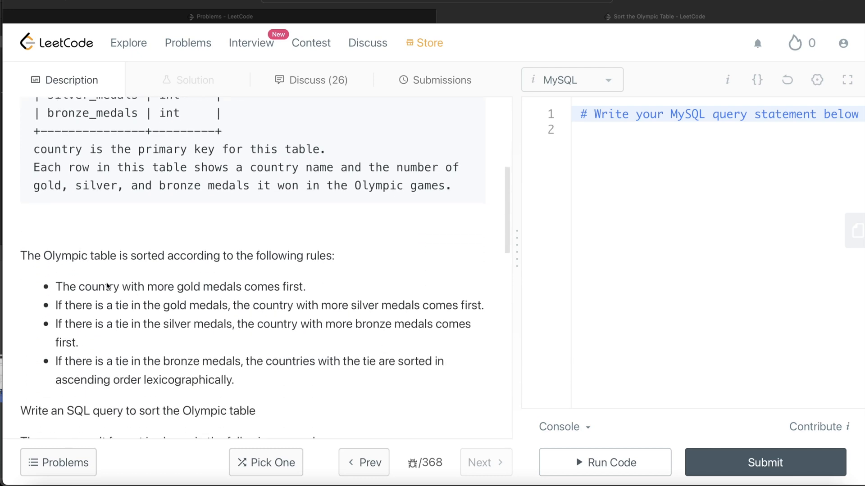
mouse_move(322, 265)
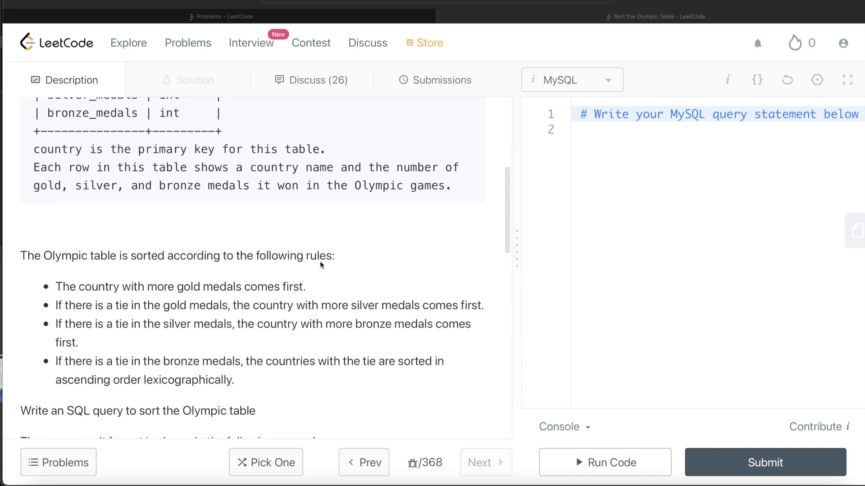
scroll(down, 3)
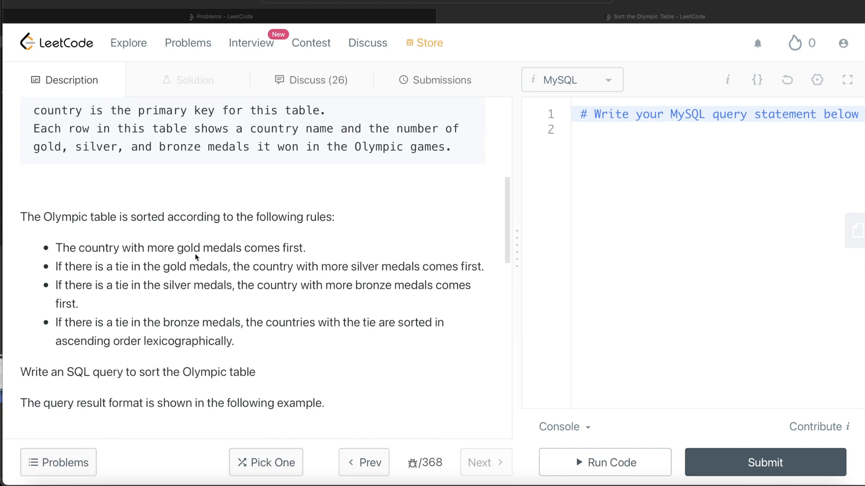
mouse_move(313, 251)
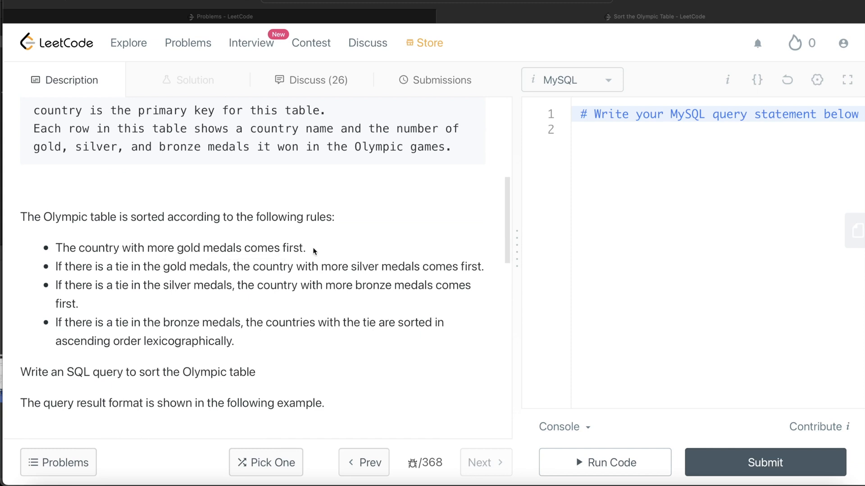
mouse_move(194, 278)
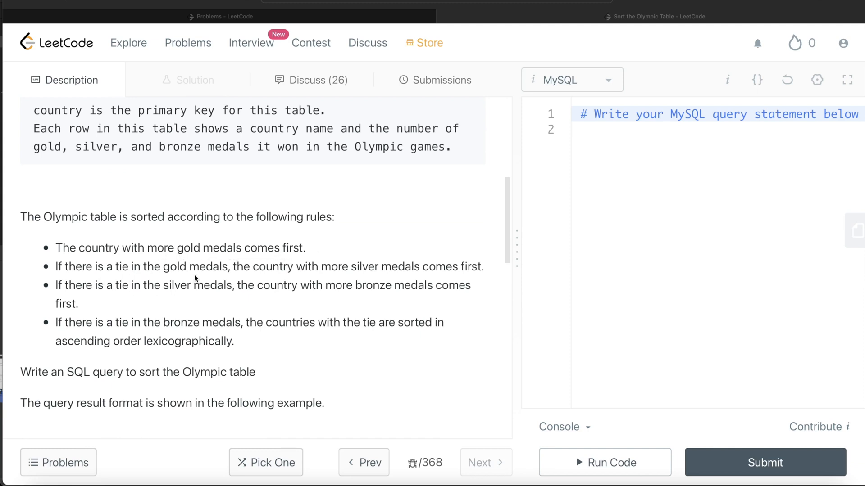
mouse_move(424, 272)
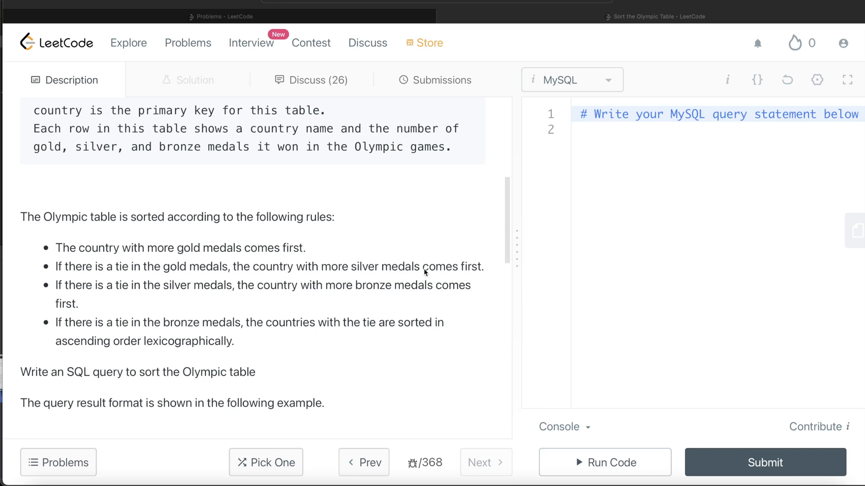
mouse_move(186, 305)
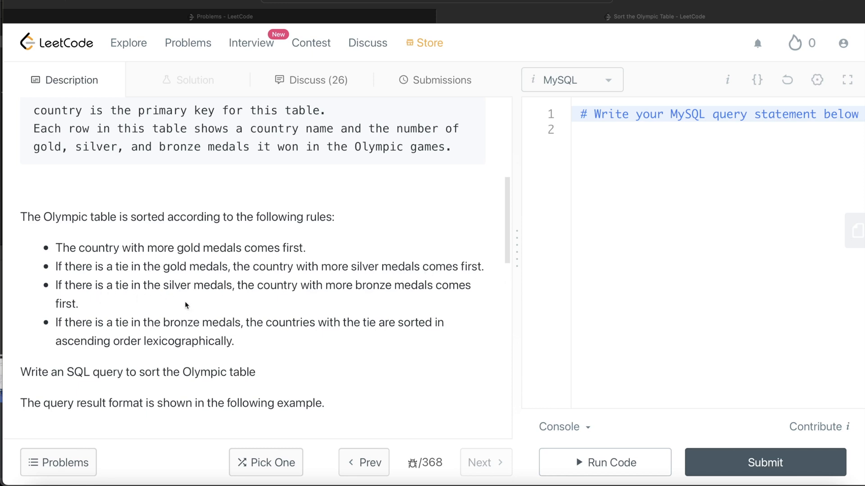
mouse_move(194, 307)
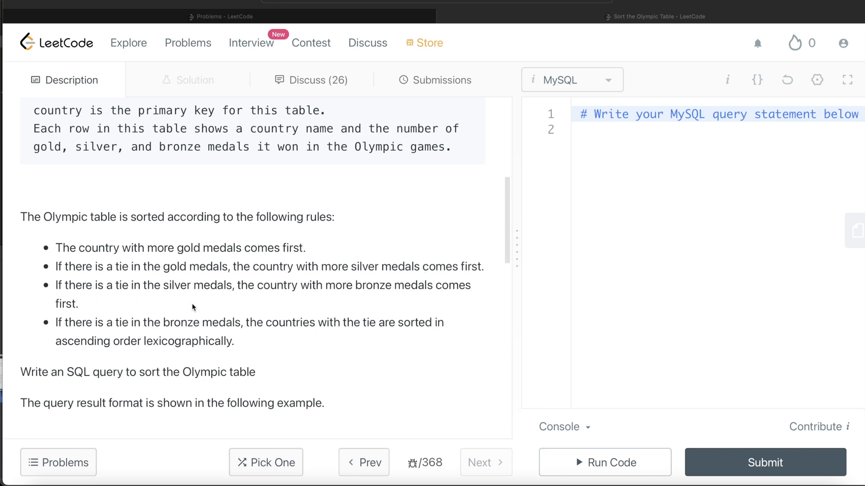
mouse_move(369, 300)
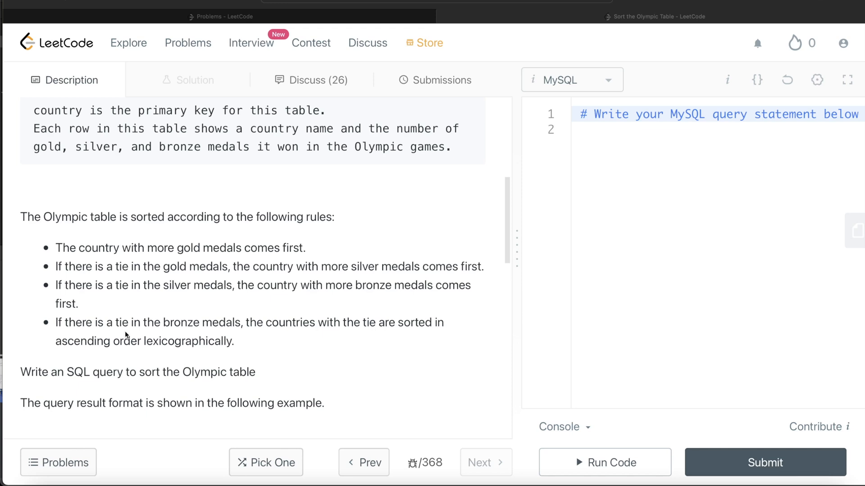
mouse_move(257, 345)
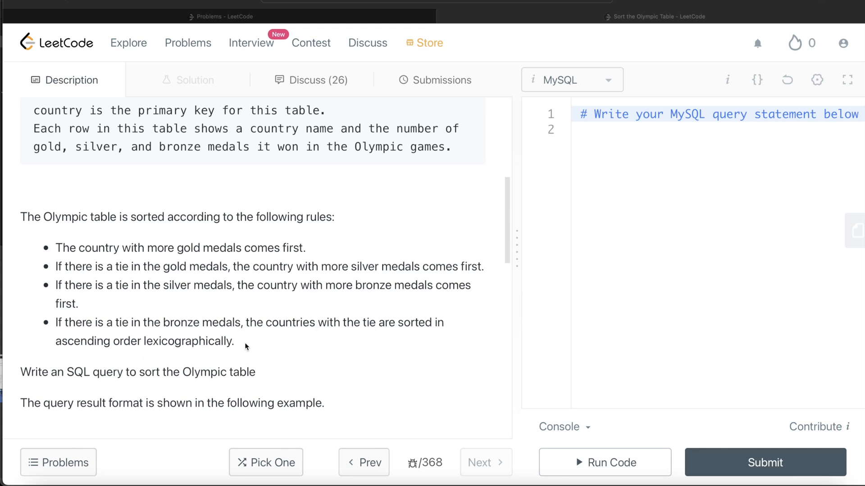
scroll(down, 3)
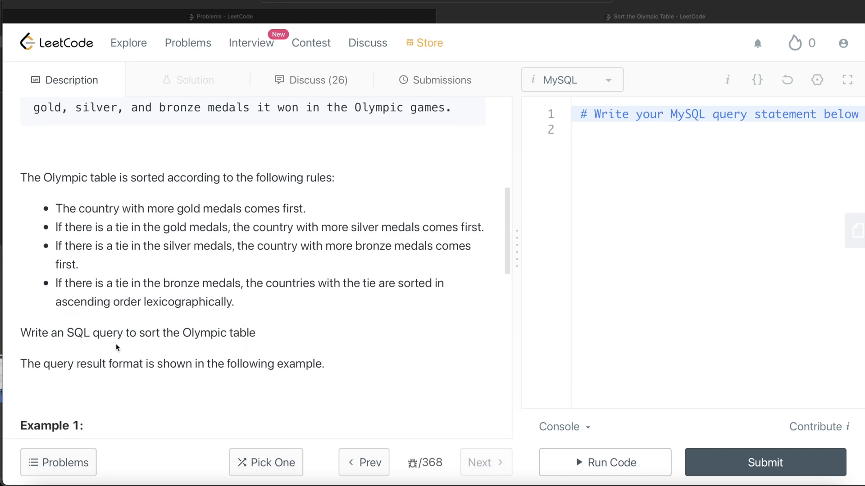
mouse_move(162, 286)
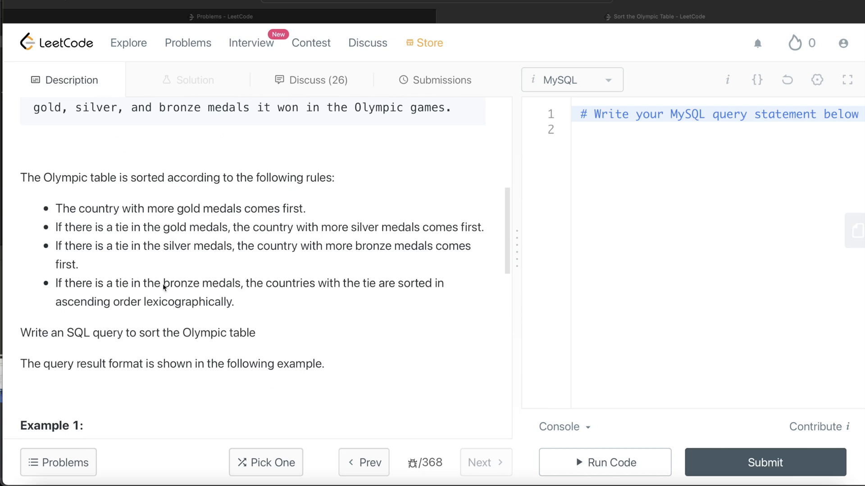
scroll(down, 3)
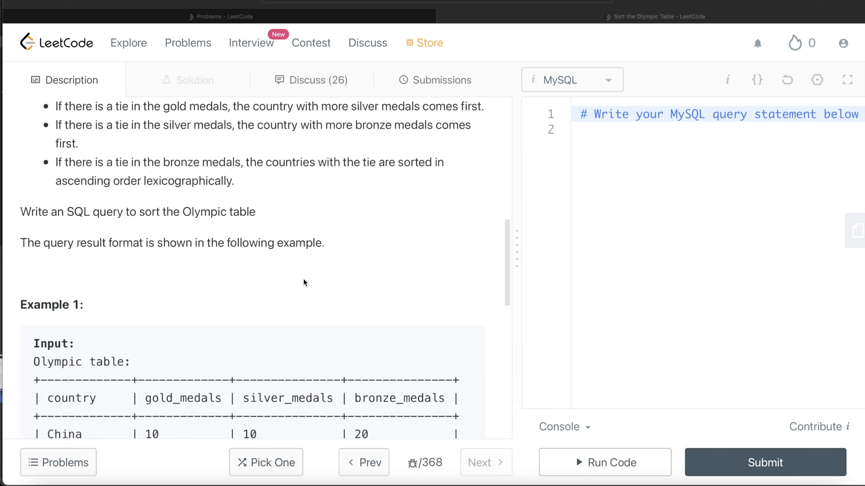
scroll(down, 3)
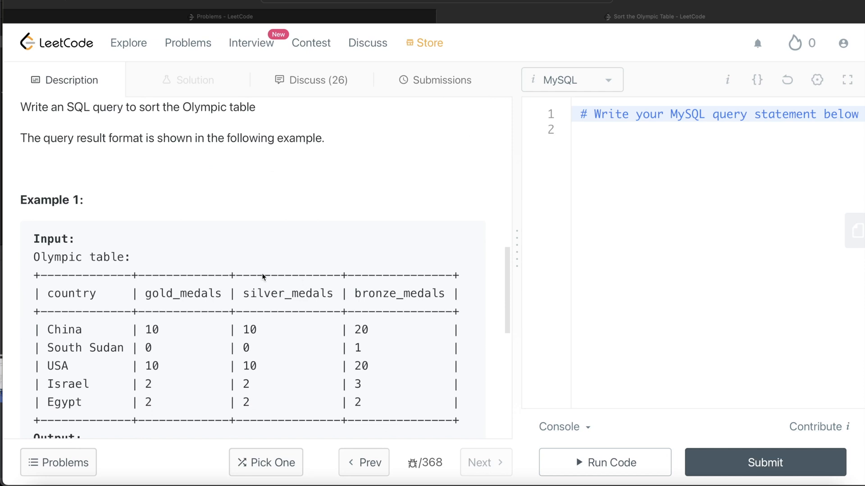
mouse_move(49, 381)
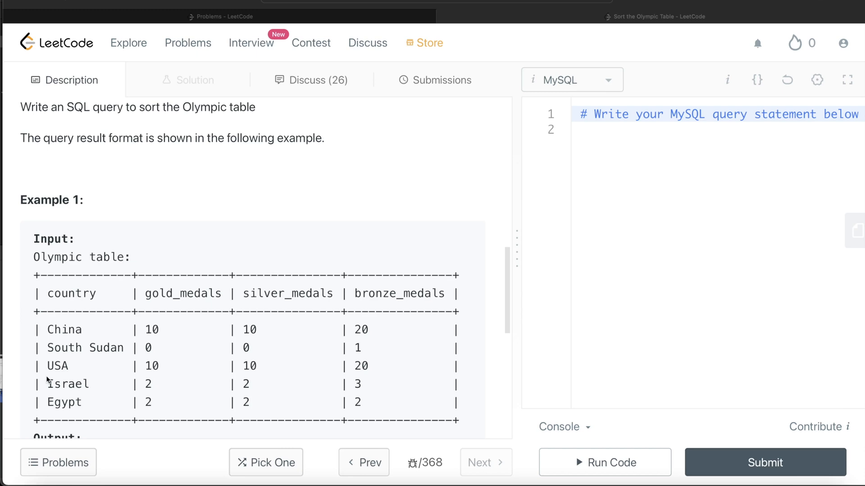
mouse_move(94, 371)
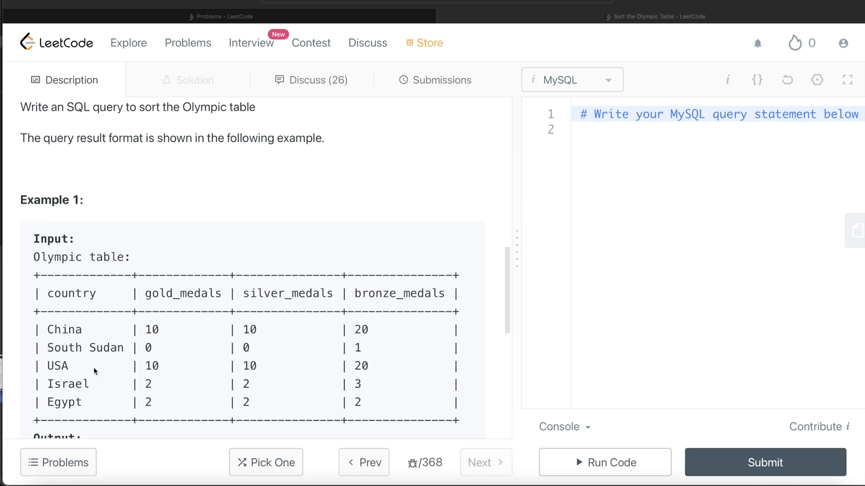
mouse_move(157, 355)
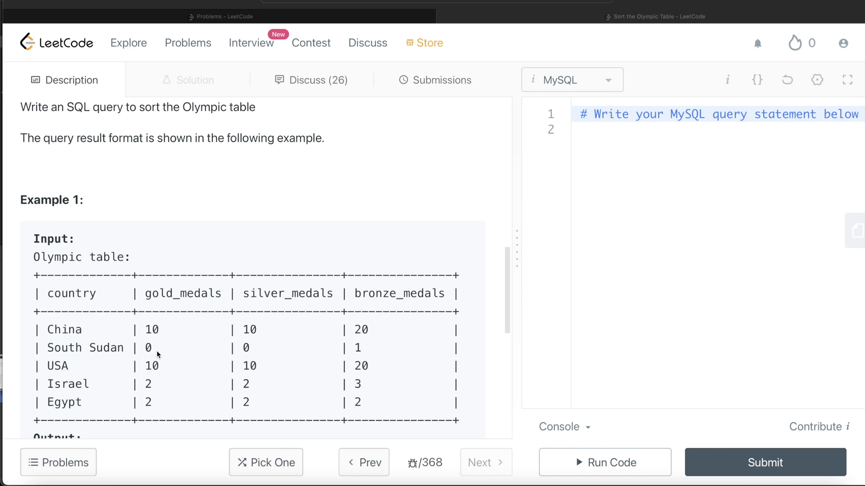
mouse_move(156, 332)
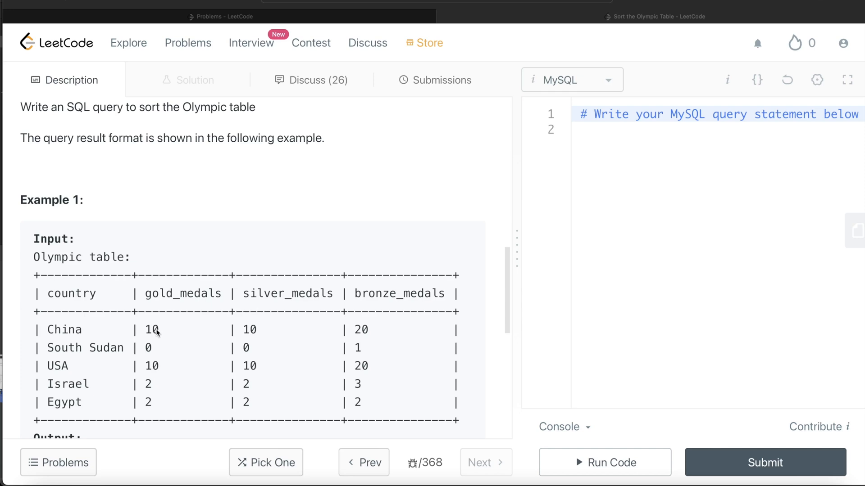
mouse_move(263, 317)
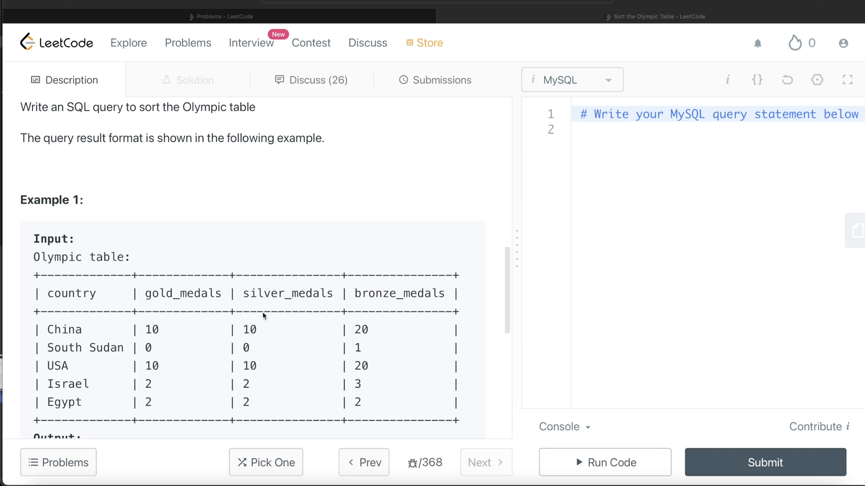
mouse_move(327, 325)
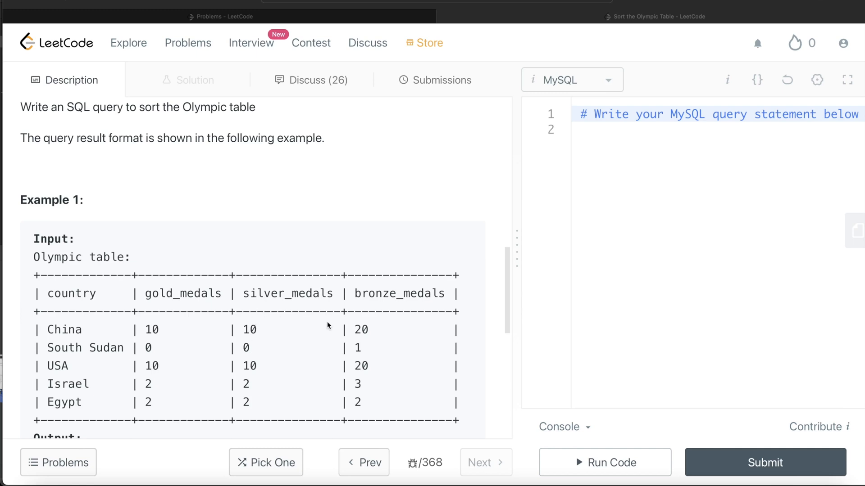
mouse_move(363, 362)
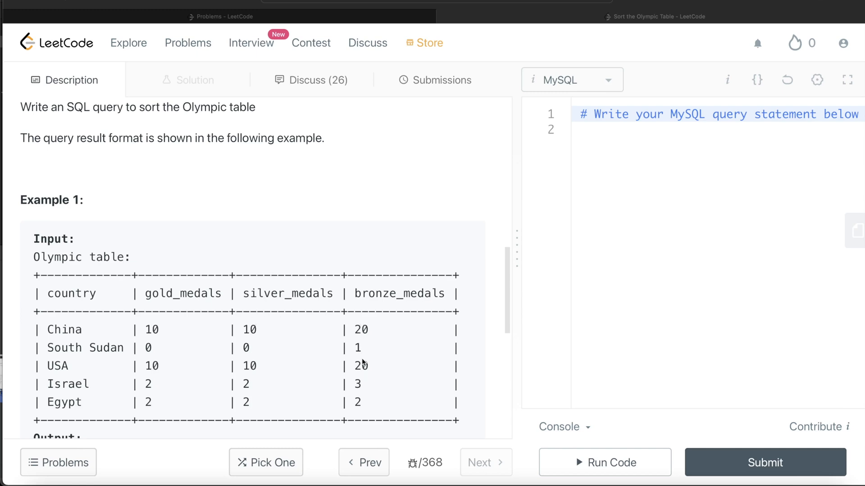
mouse_move(151, 364)
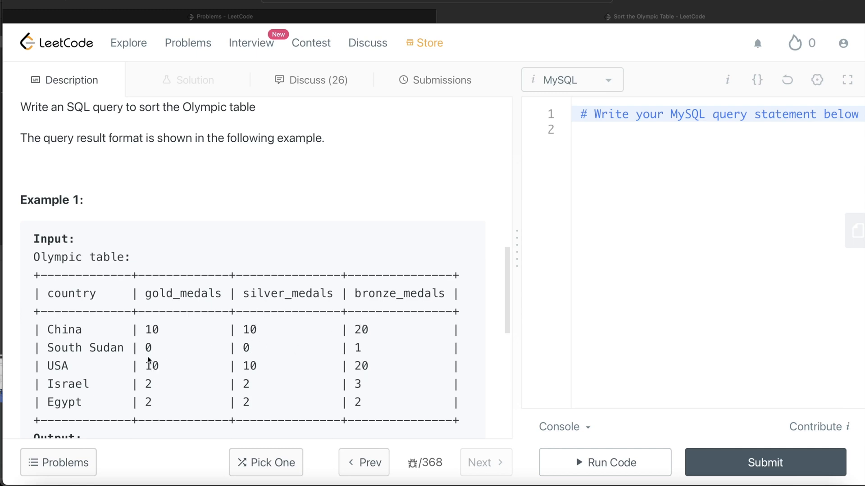
mouse_move(55, 334)
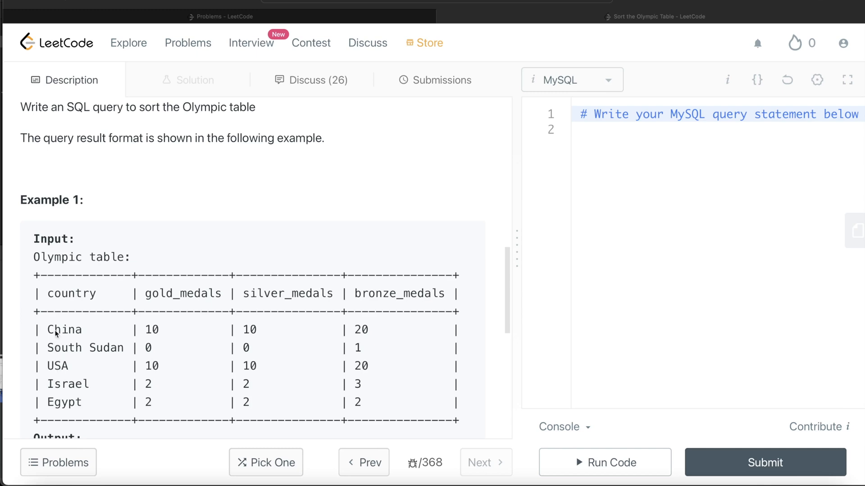
mouse_move(56, 368)
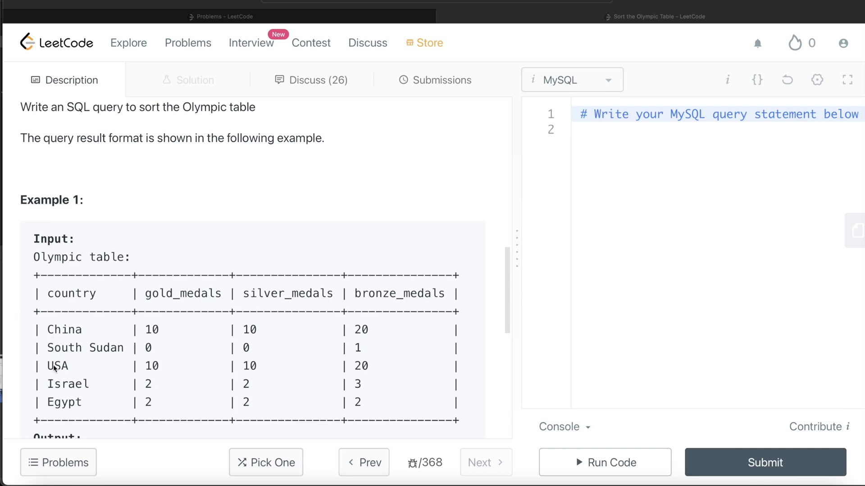
mouse_move(64, 373)
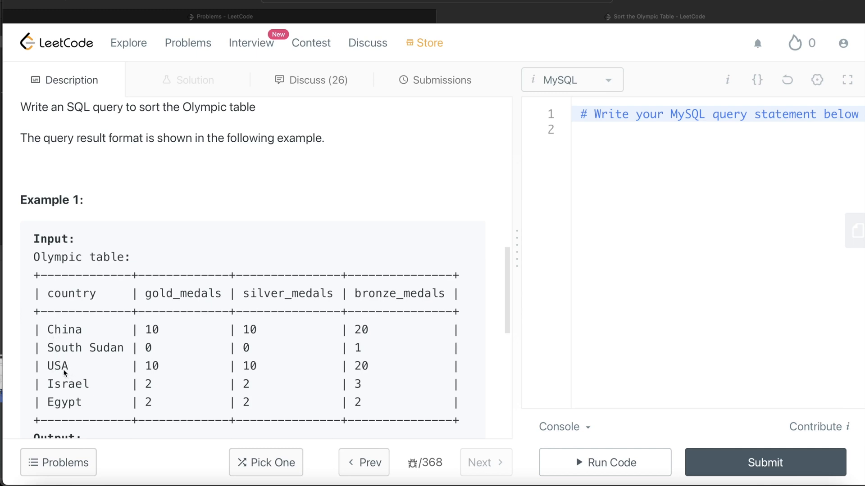
mouse_move(147, 384)
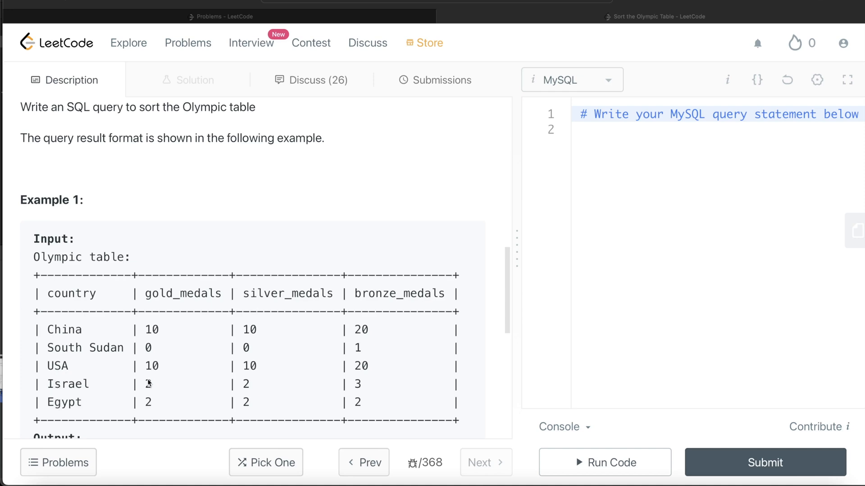
mouse_move(329, 386)
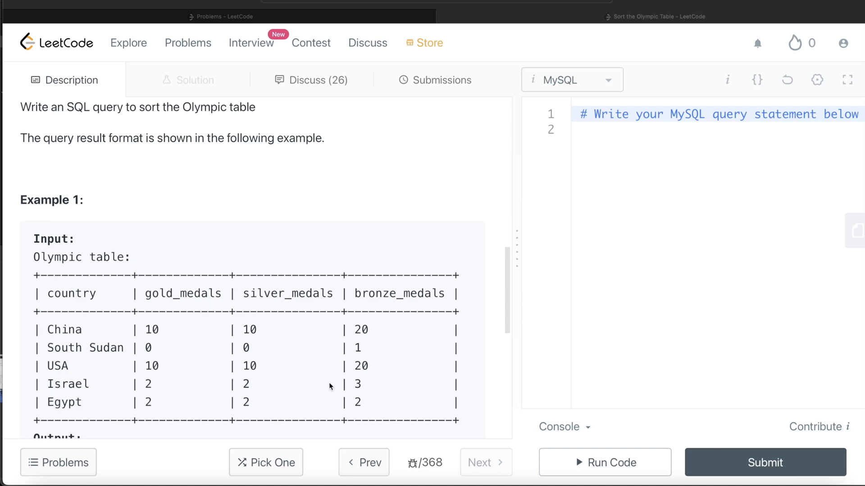
mouse_move(99, 327)
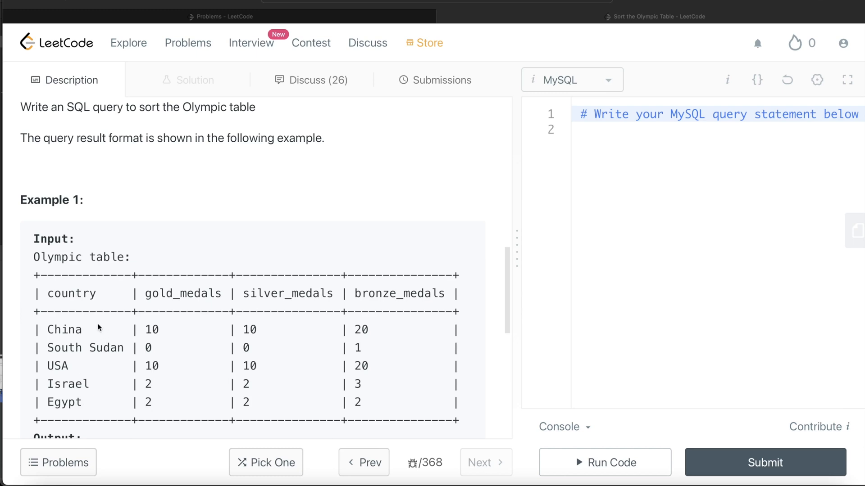
mouse_move(75, 391)
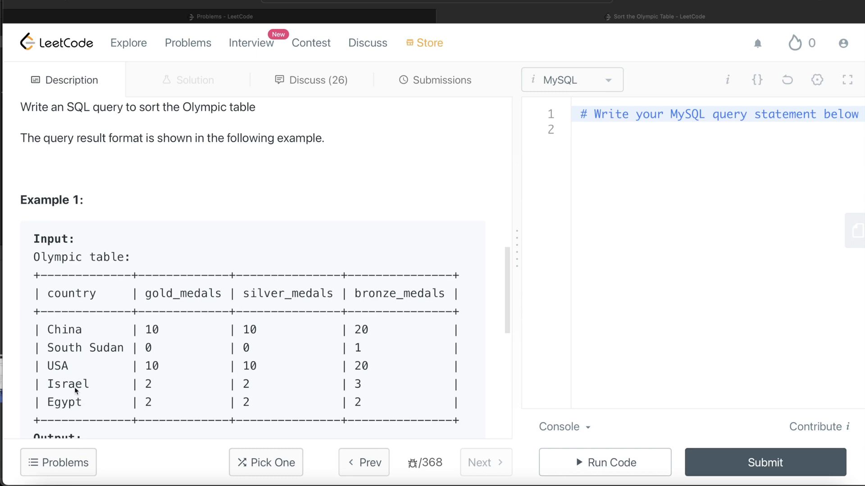
mouse_move(138, 351)
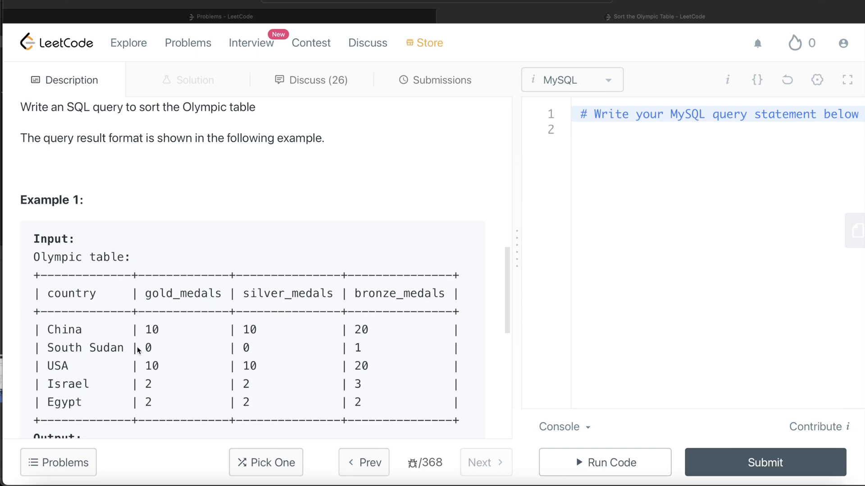
scroll(down, 3)
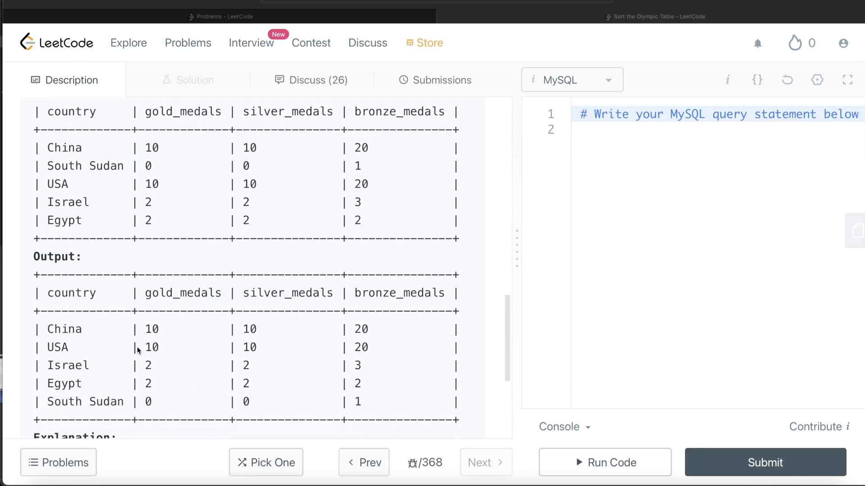
scroll(down, 3)
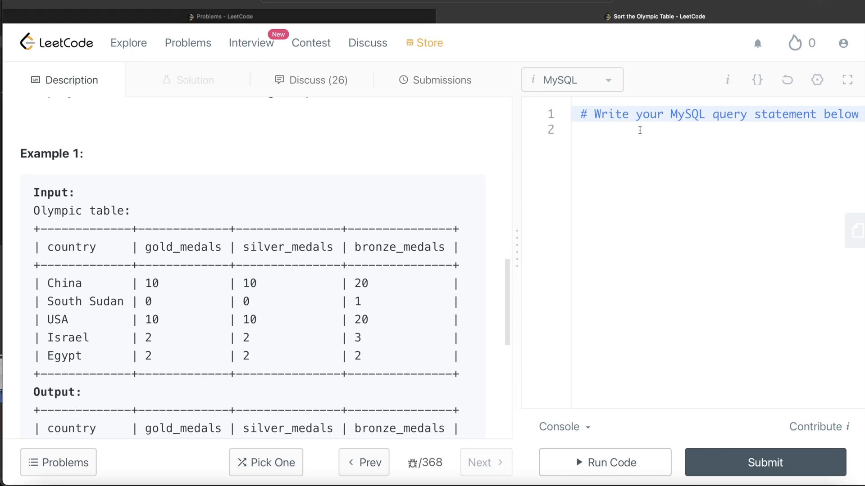
text(F)
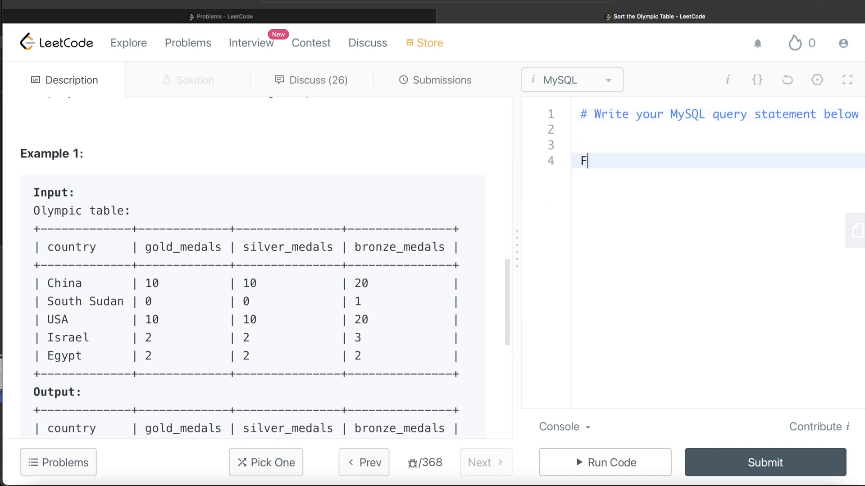
text(ROM Oly)
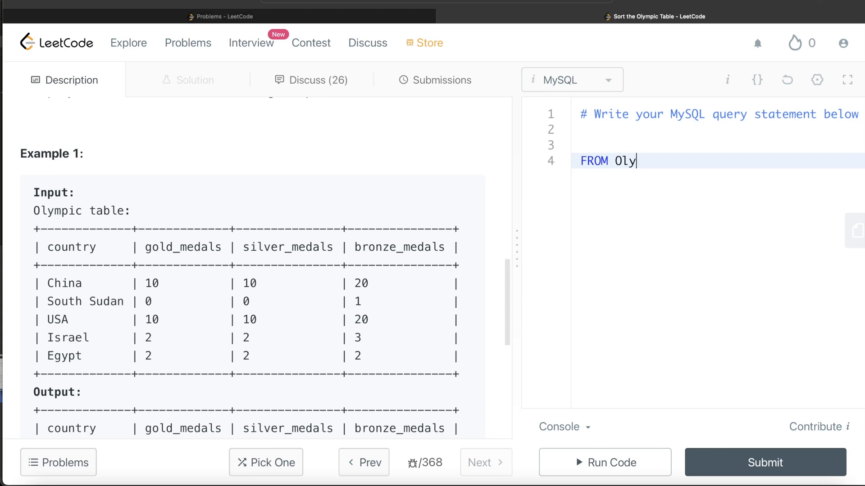
text(mpic)
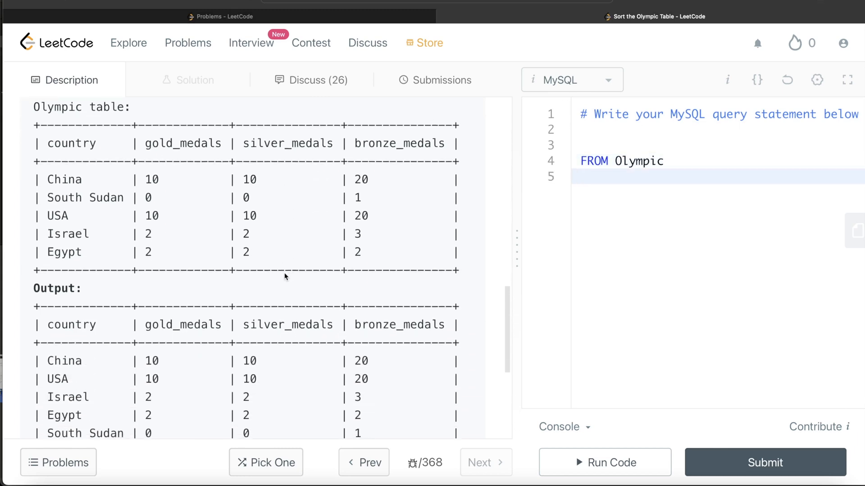
Step: Add SELECT * on the empty line above FROM Olympic
scroll(down, 3)
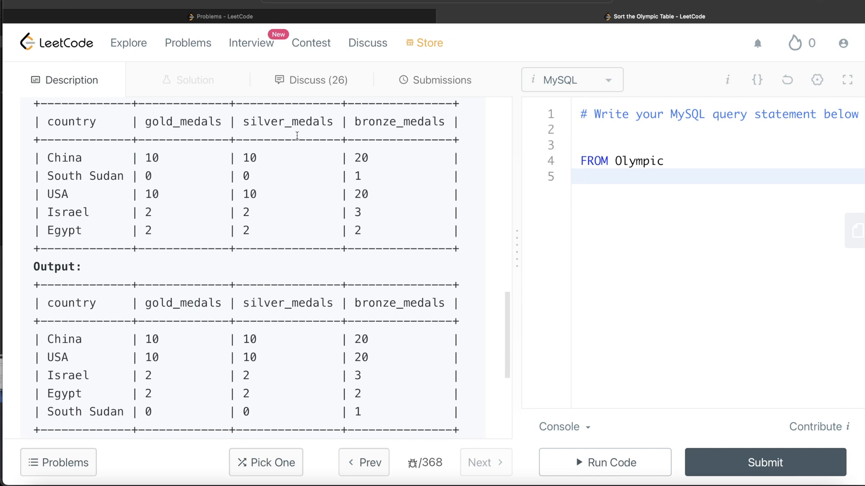
click(593, 145)
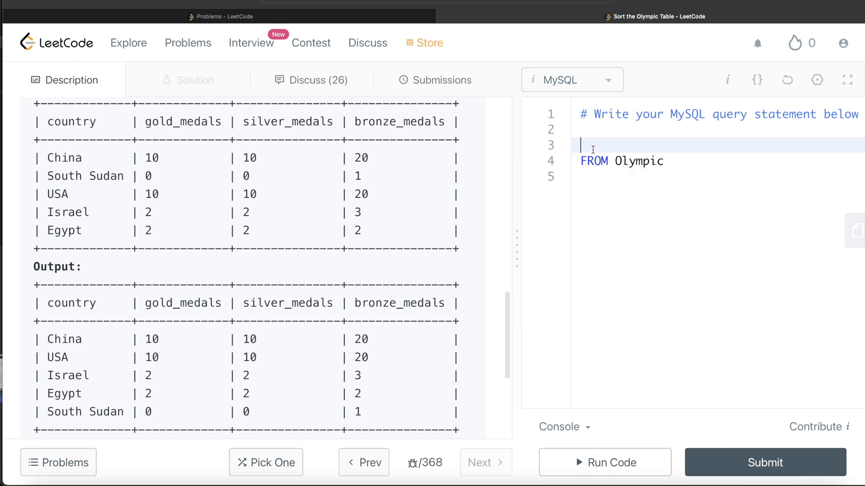
text(SELECT)
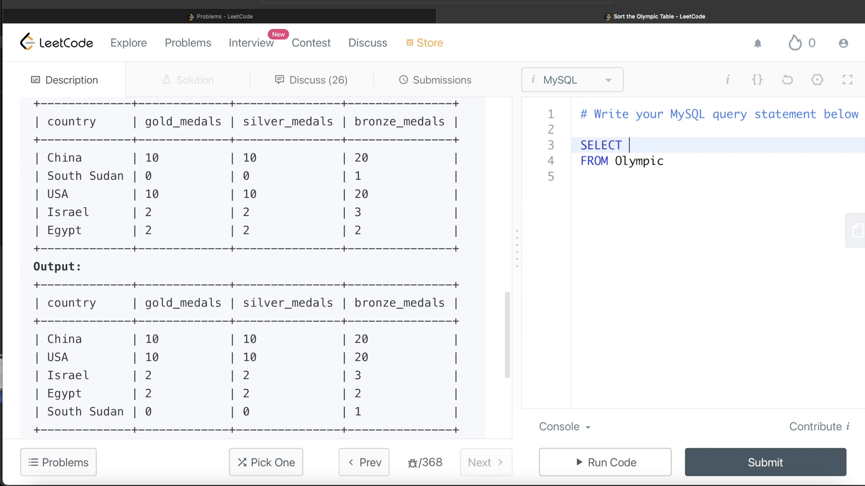
text(*)
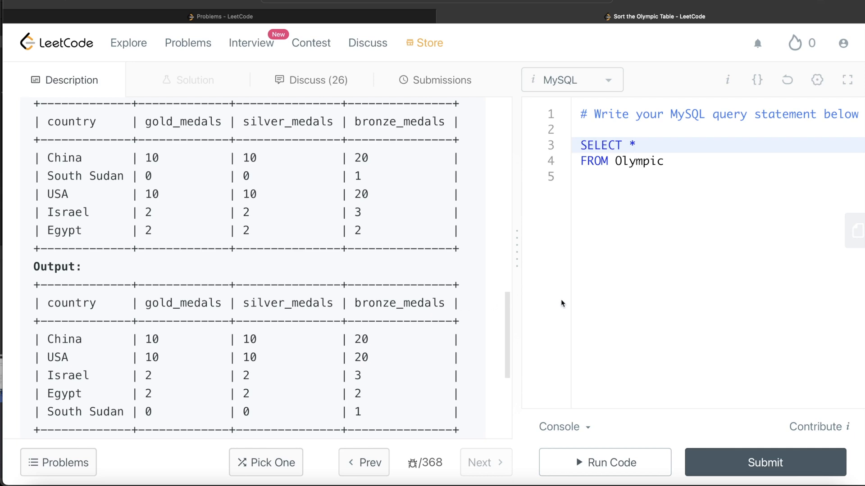
text(O)
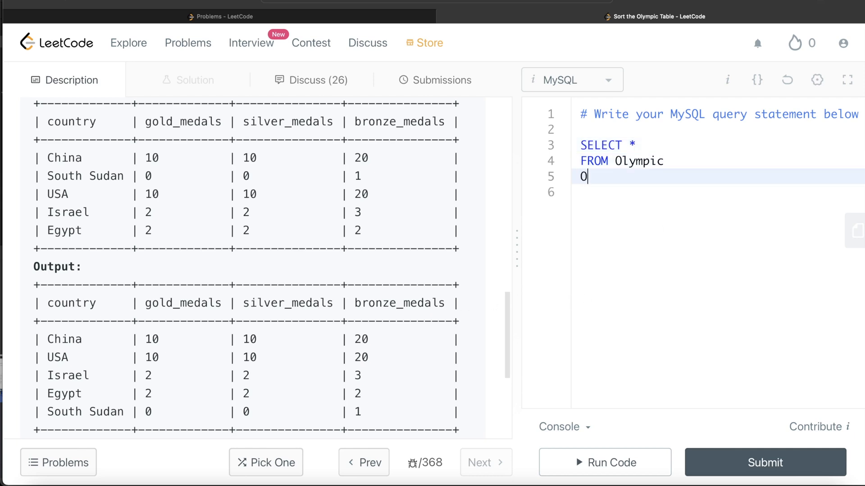
Step: Start the sort with ORDER BY gold_medals DESC, silver_medals DESC
text(RDER BY)
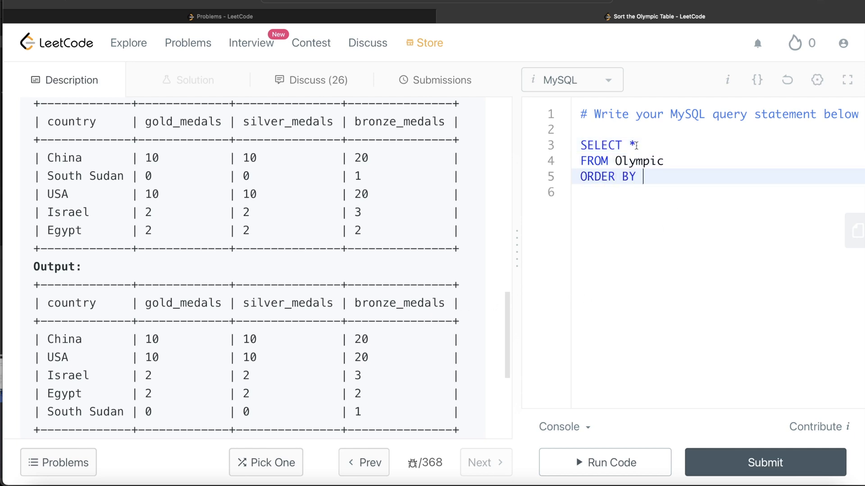
mouse_move(162, 146)
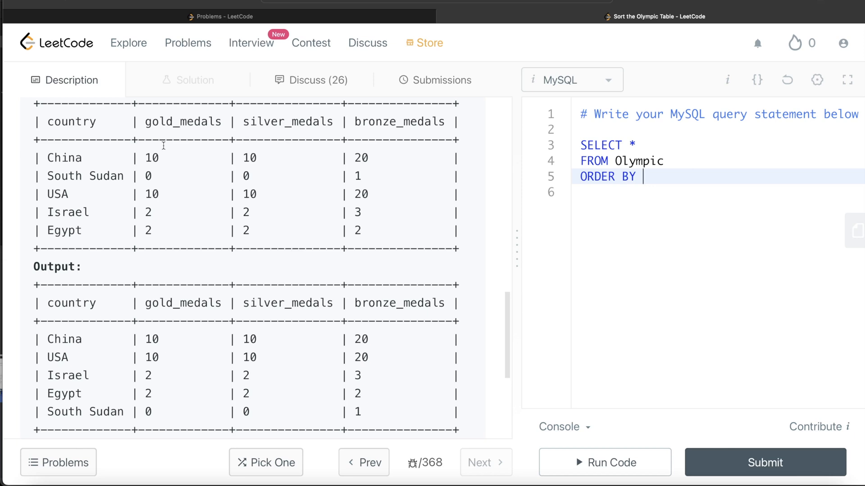
text(gol)
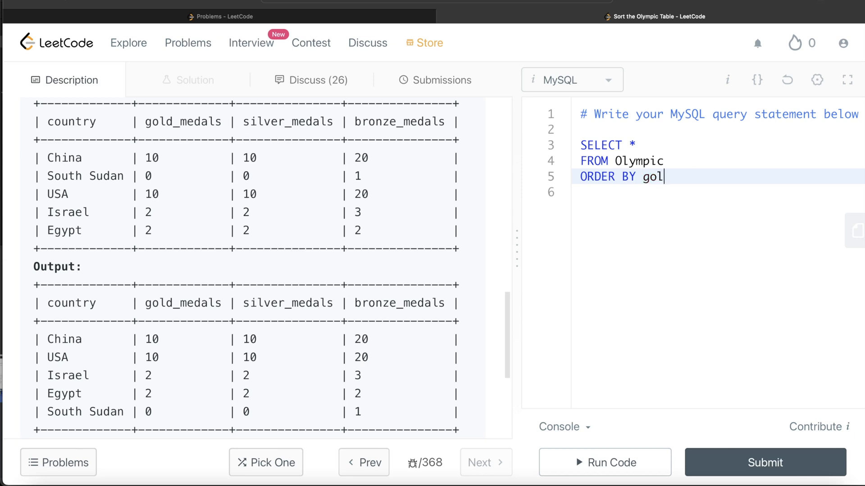
text(d_medals)
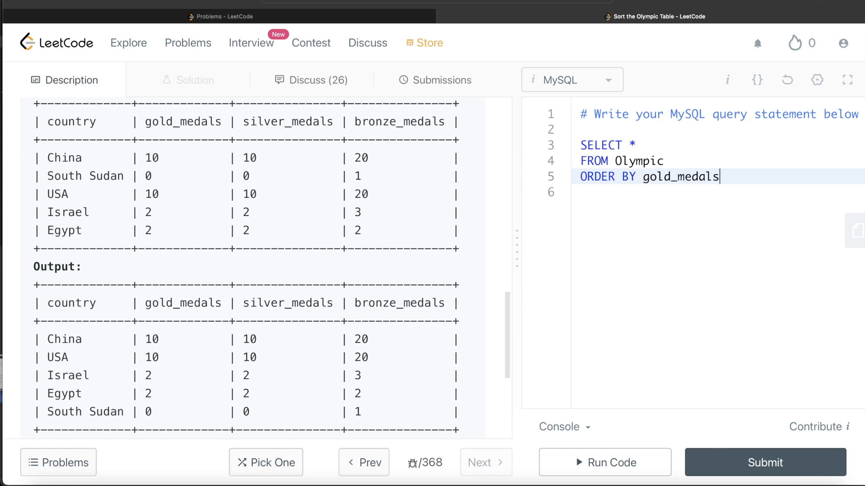
text(DESC)
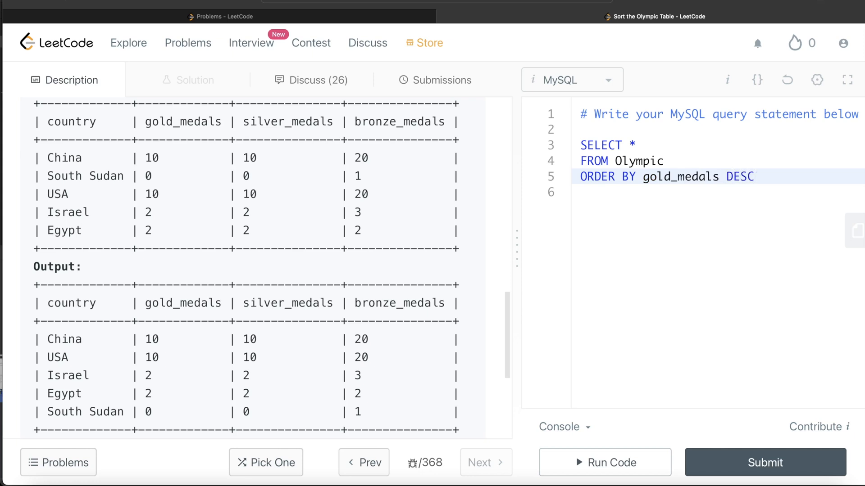
text(, s)
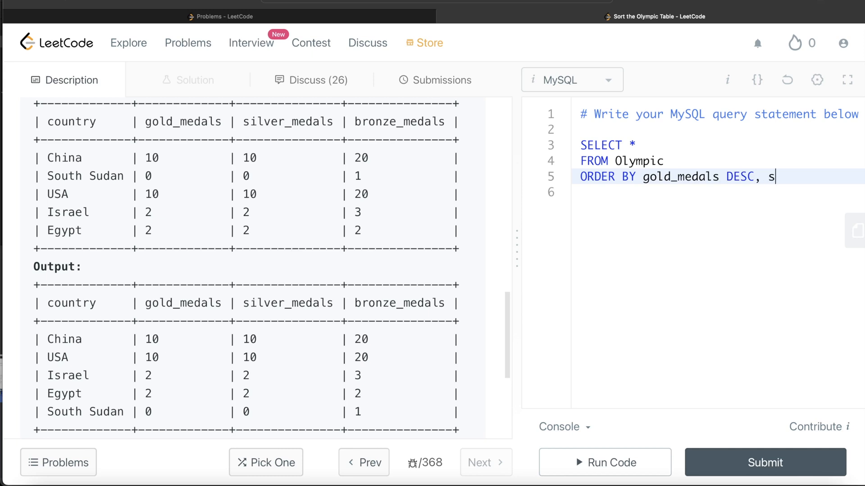
text(ilver_m)
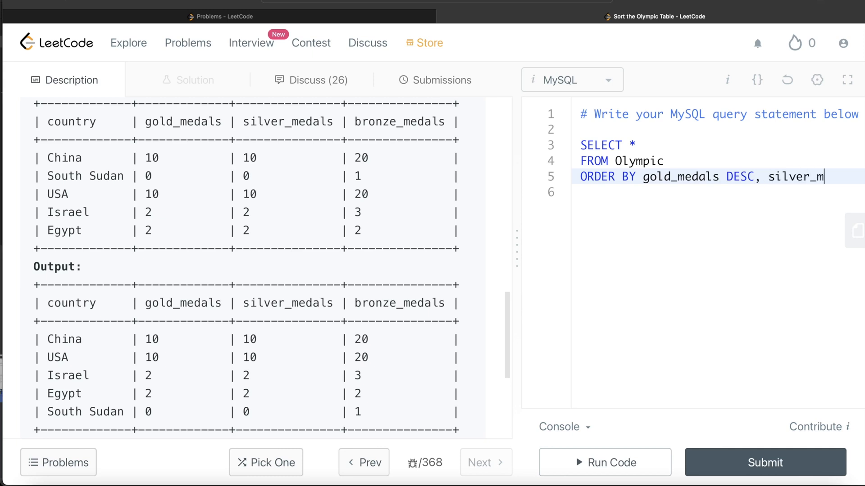
text(edals)
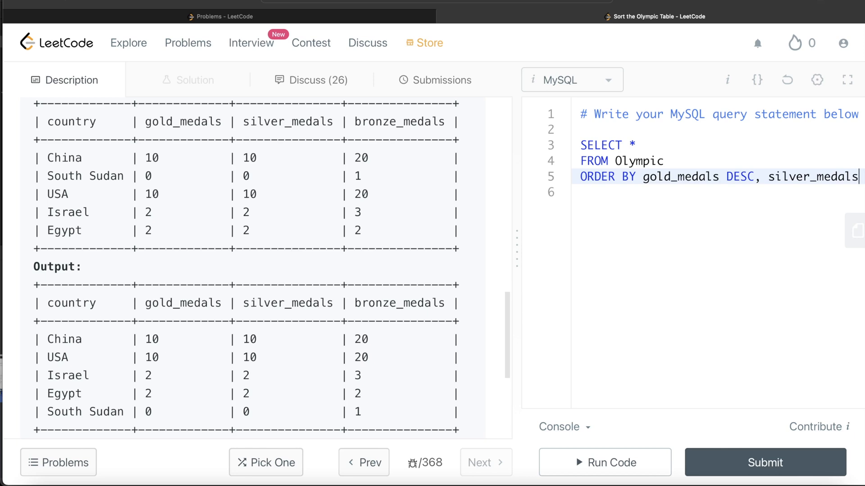
text(DESC)
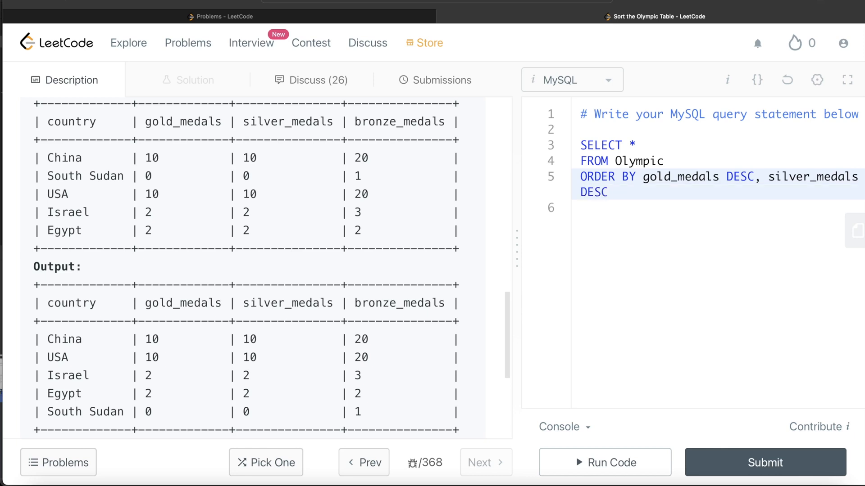
Step: Append bronze_medals DESC, country to the sort, then run and submit the query
text(, bro)
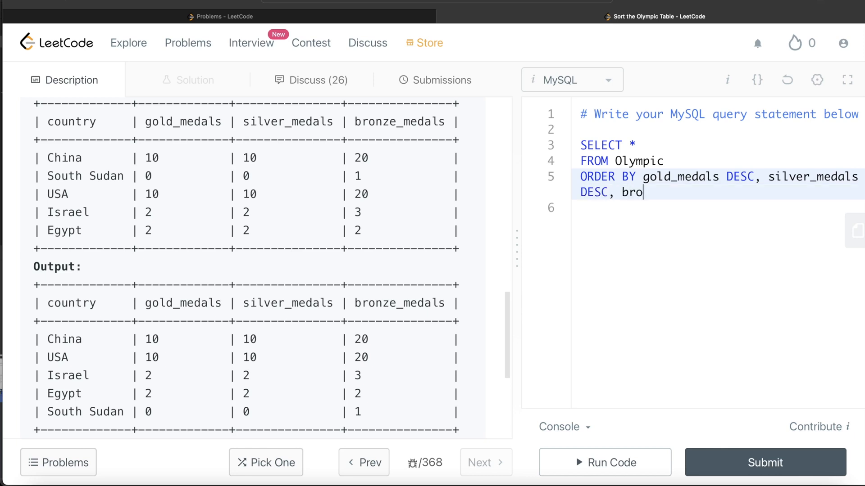
text(nze_m)
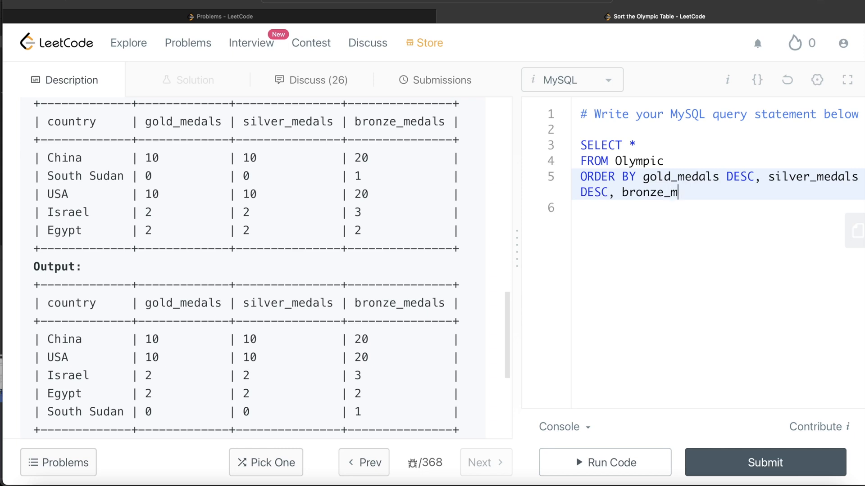
text(edals DES)
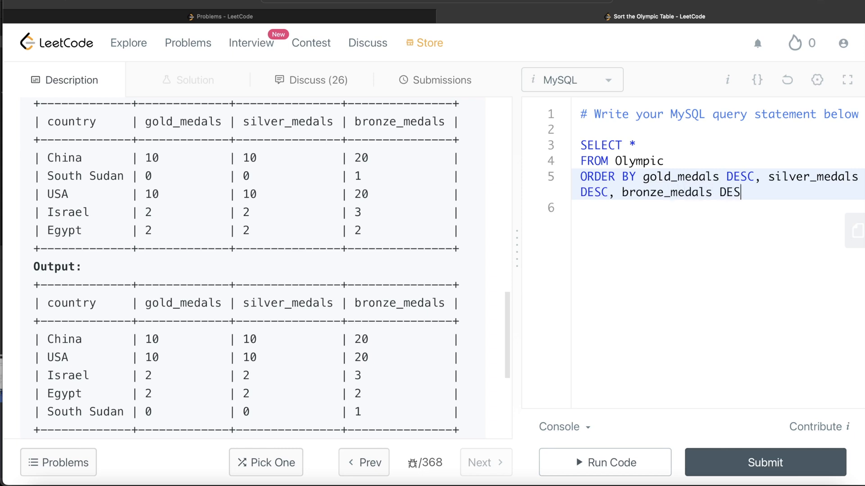
text(C)
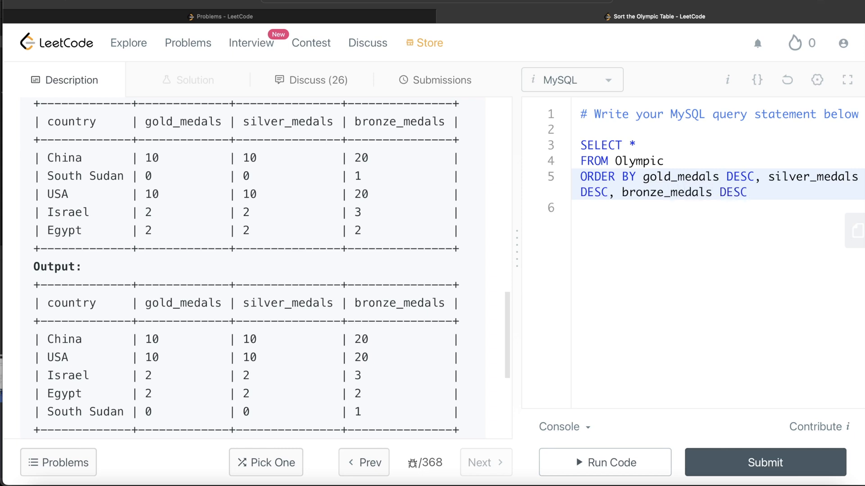
text(,)
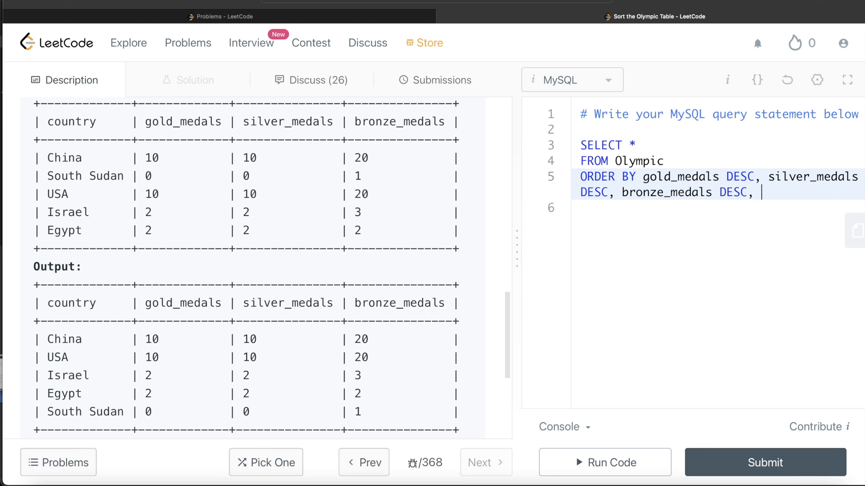
text(country)
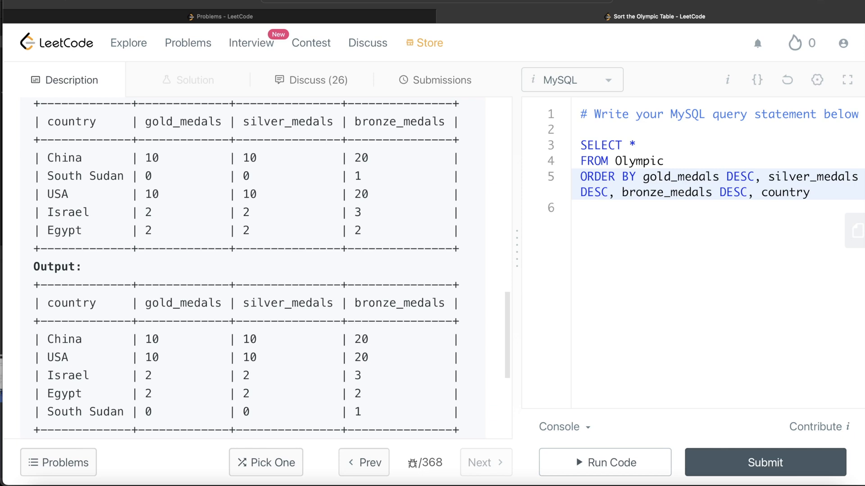
mouse_move(330, 231)
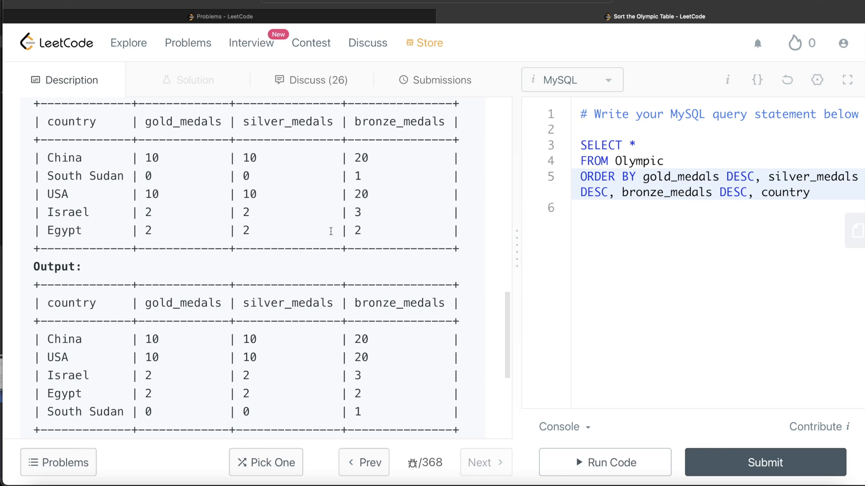
click(604, 462)
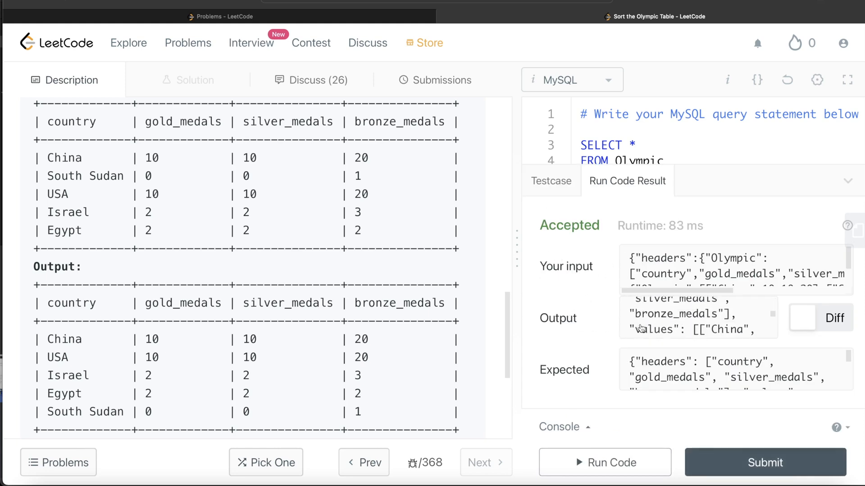
click(765, 462)
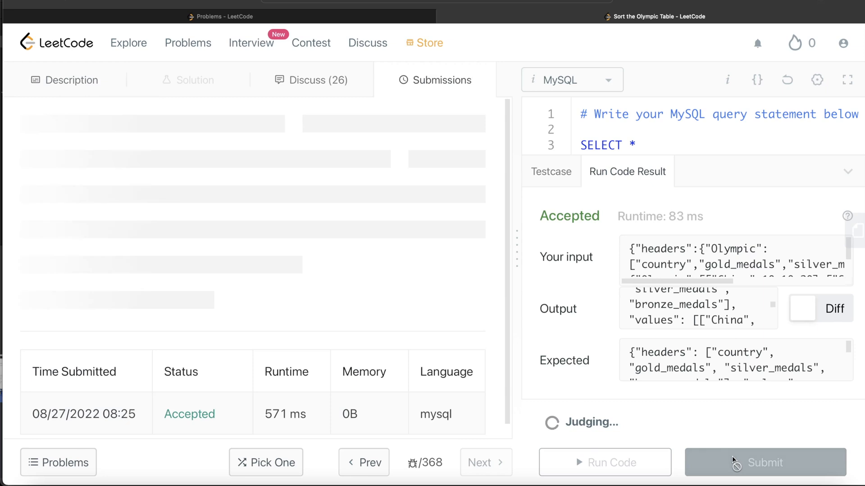
Step: Collapse the run results and view the Accepted submission and problem description
click(764, 462)
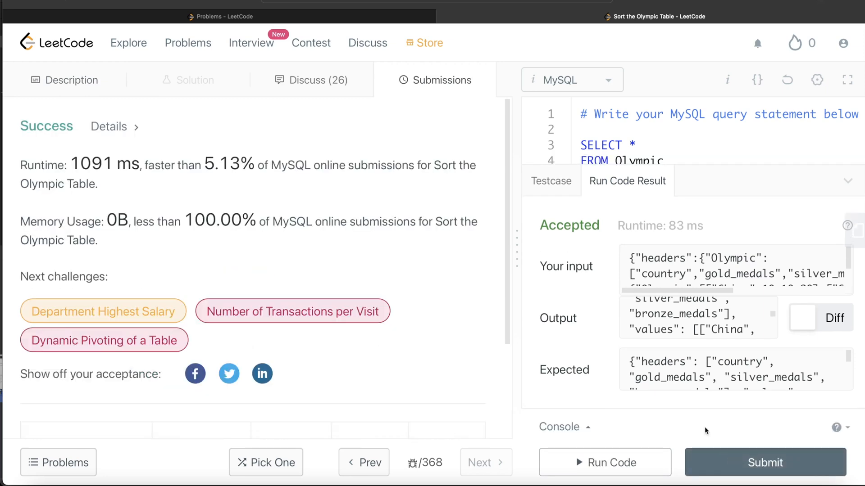
scroll(down, 3)
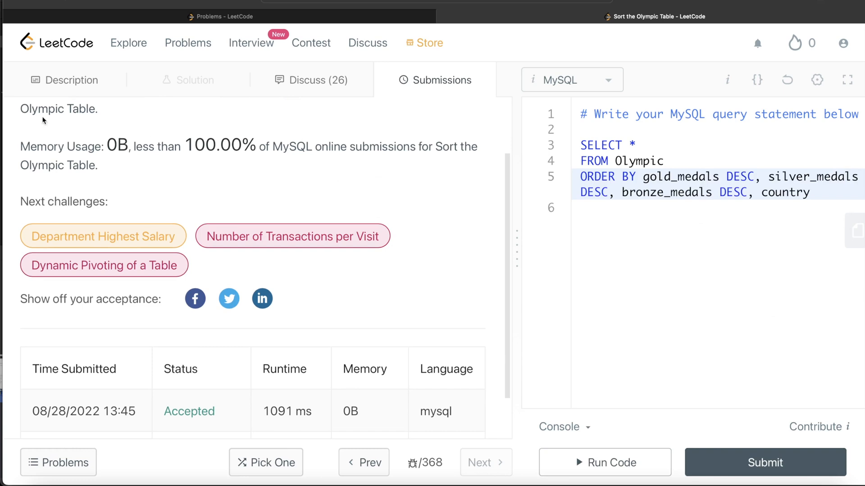
click(64, 80)
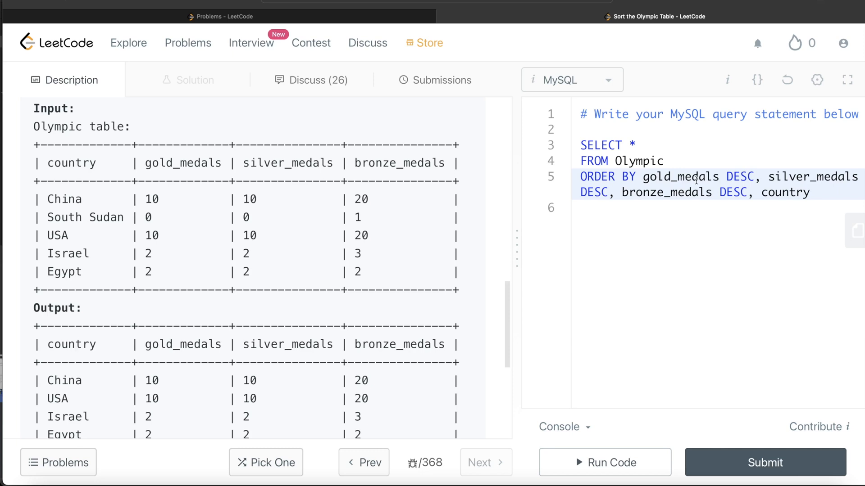
mouse_move(776, 188)
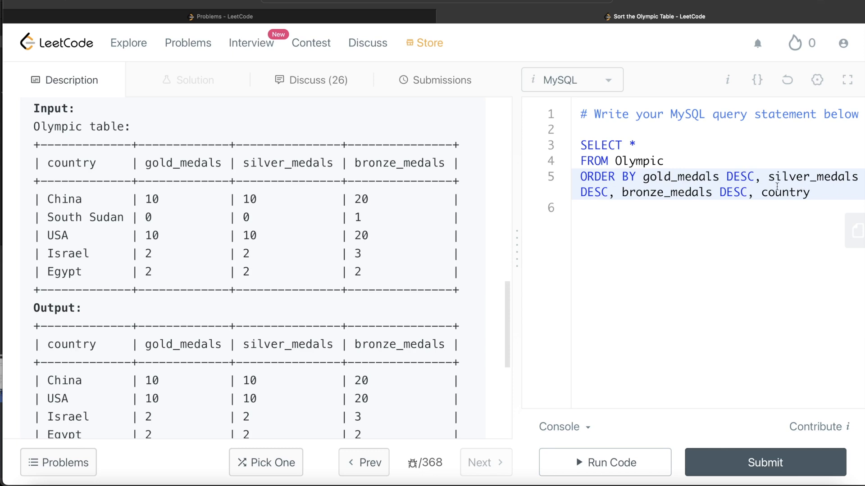